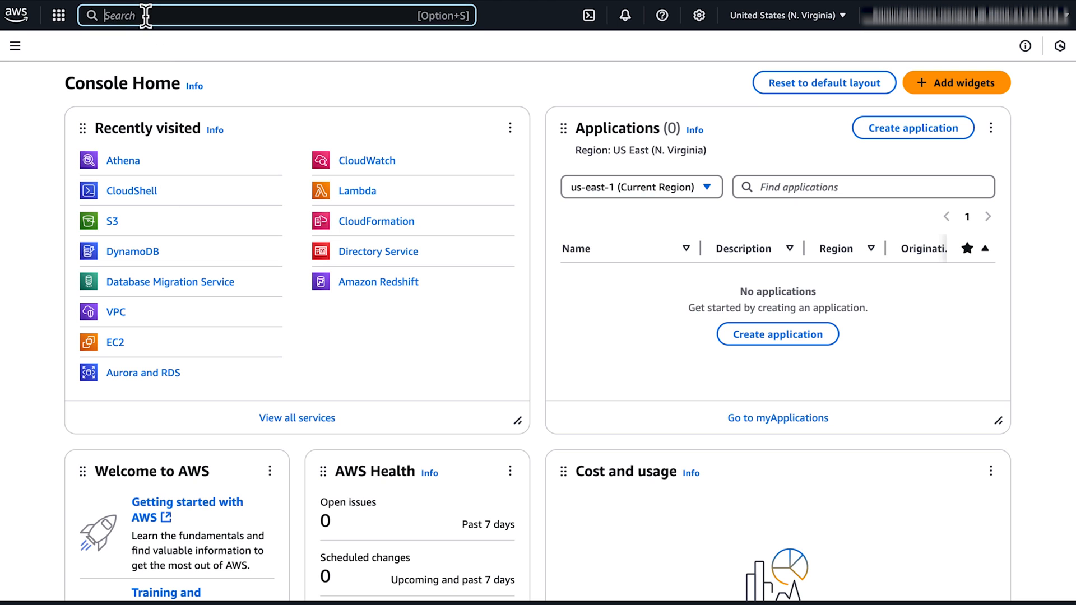
# Find 'Simple Notification Service' via console search and go to the SNS dashboard.
pyautogui.write('Simple Notification Service')
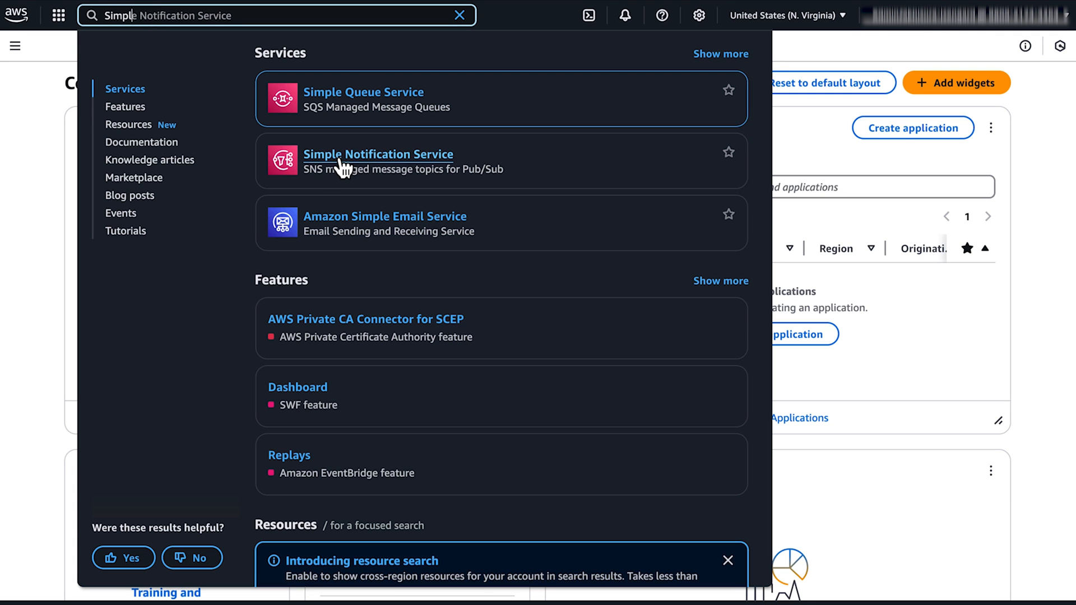
pyautogui.click(378, 154)
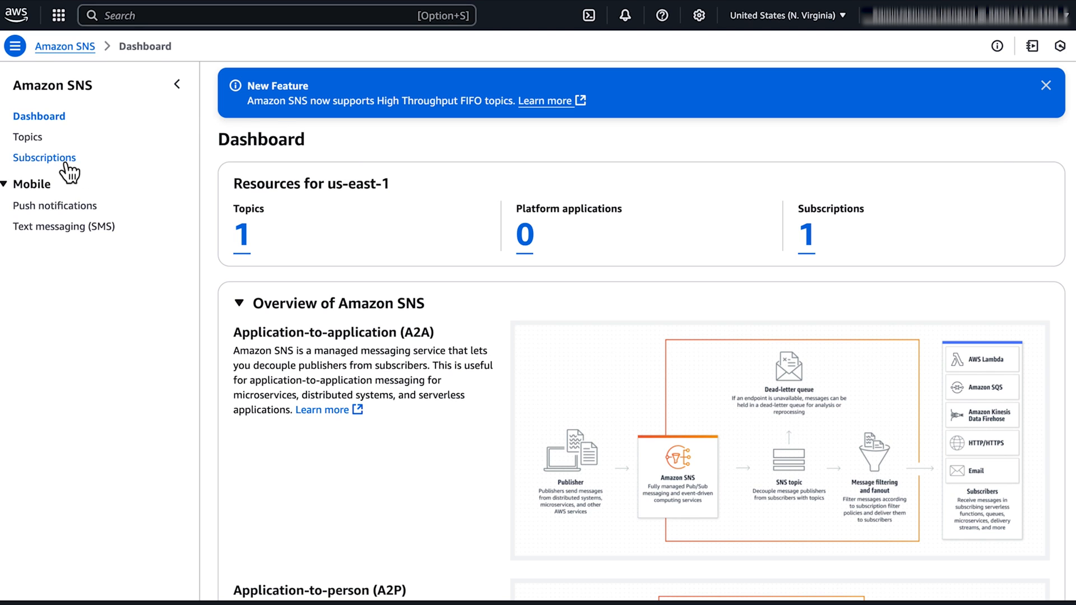
# From the Subscriptions list, delete the confirmed email subscription to test1 and confirm the deletion.
pyautogui.click(43, 157)
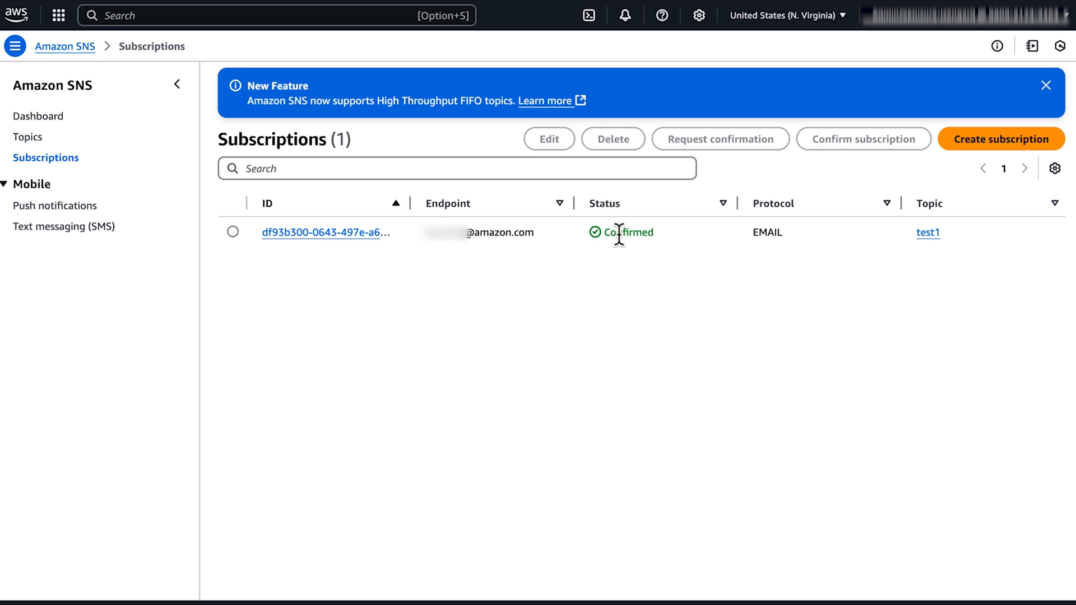
pyautogui.doubleClick(628, 232)
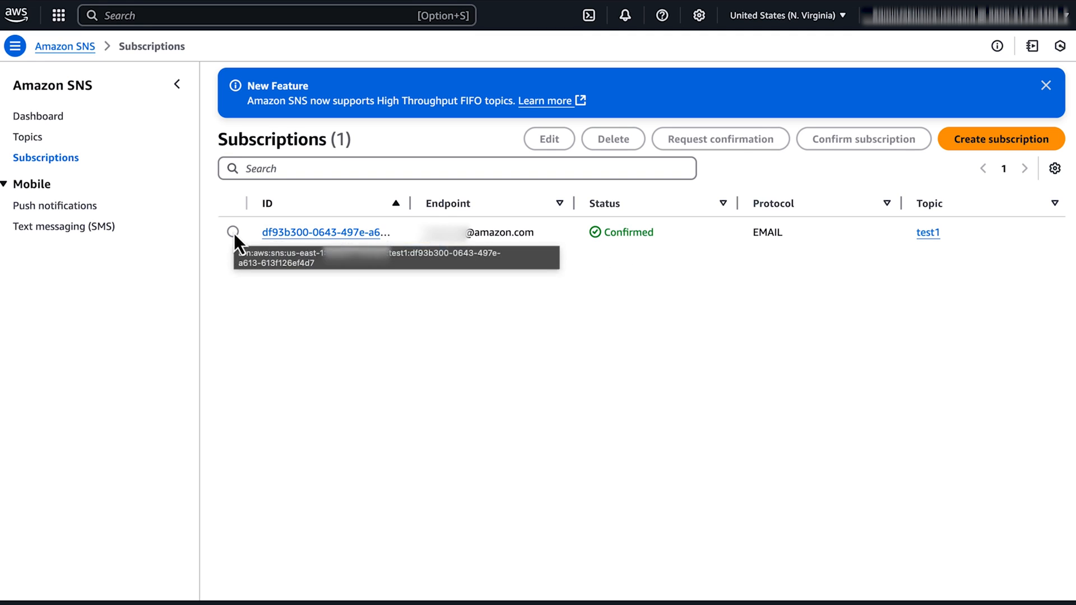
pyautogui.click(234, 233)
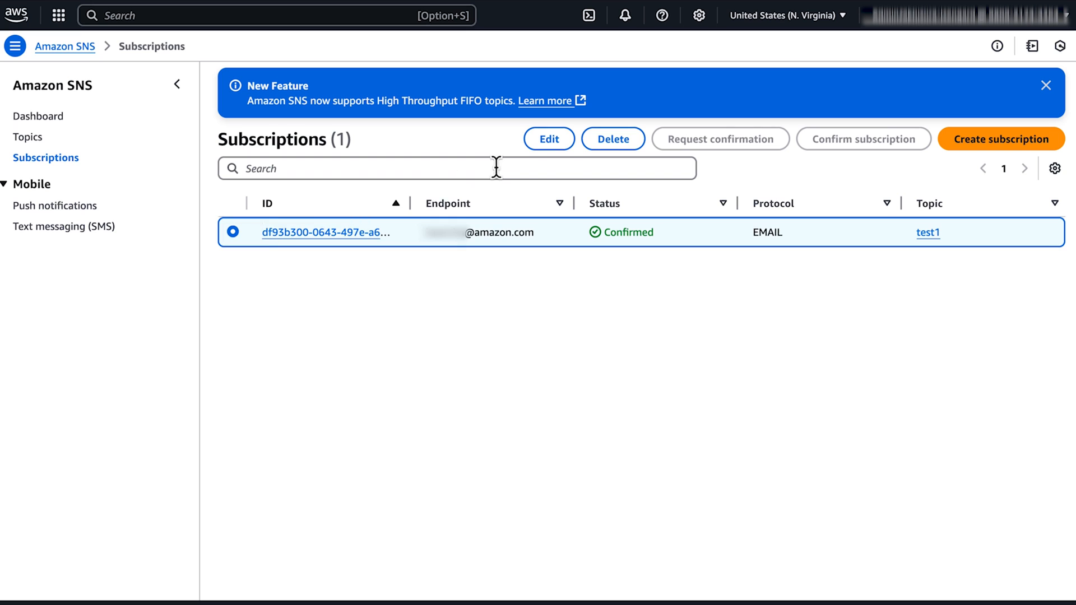
pyautogui.click(612, 139)
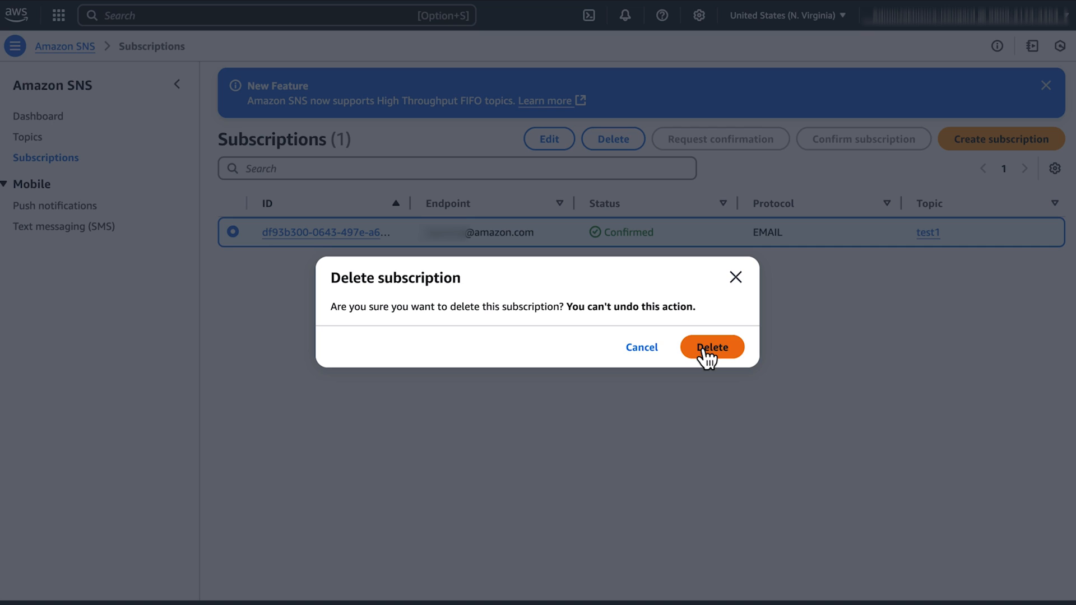
pyautogui.click(713, 347)
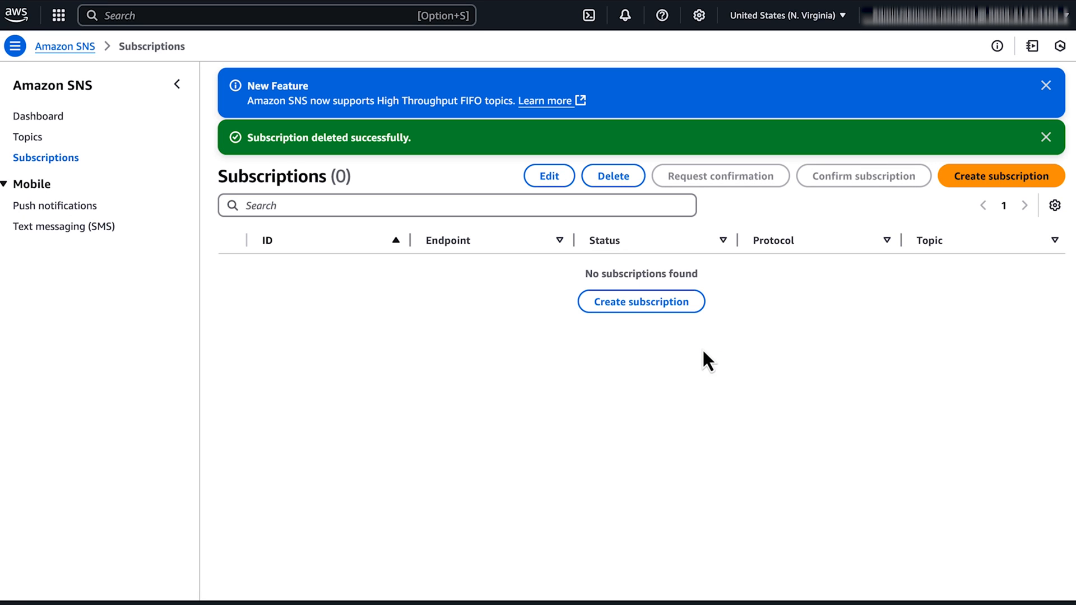
pyautogui.moveTo(62, 154)
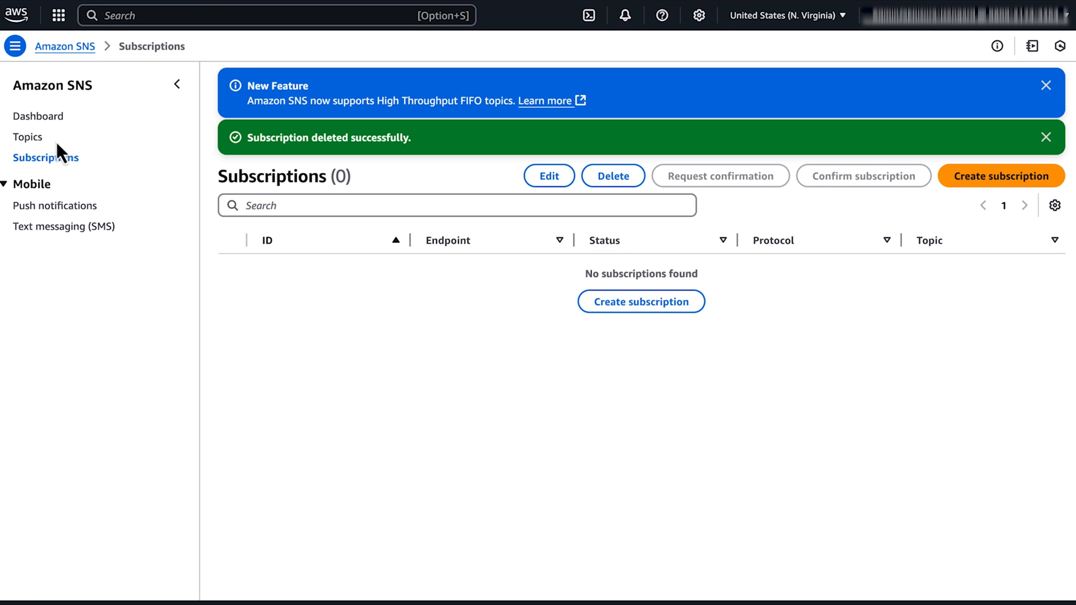
# View topic test1's details to verify it has no subscriptions, then return to the dashboard.
pyautogui.click(27, 136)
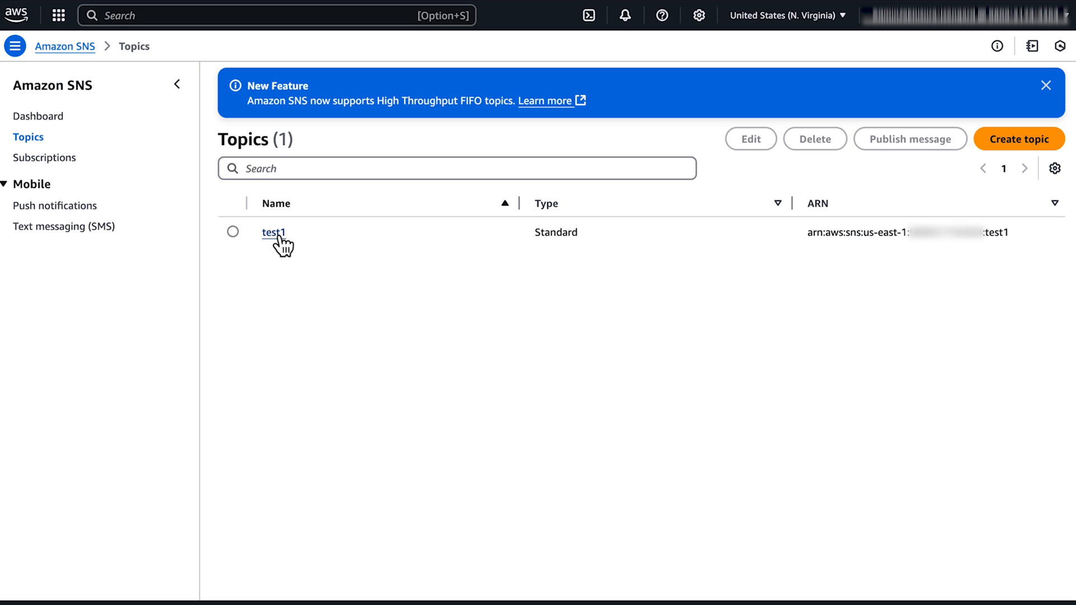
pyautogui.click(274, 233)
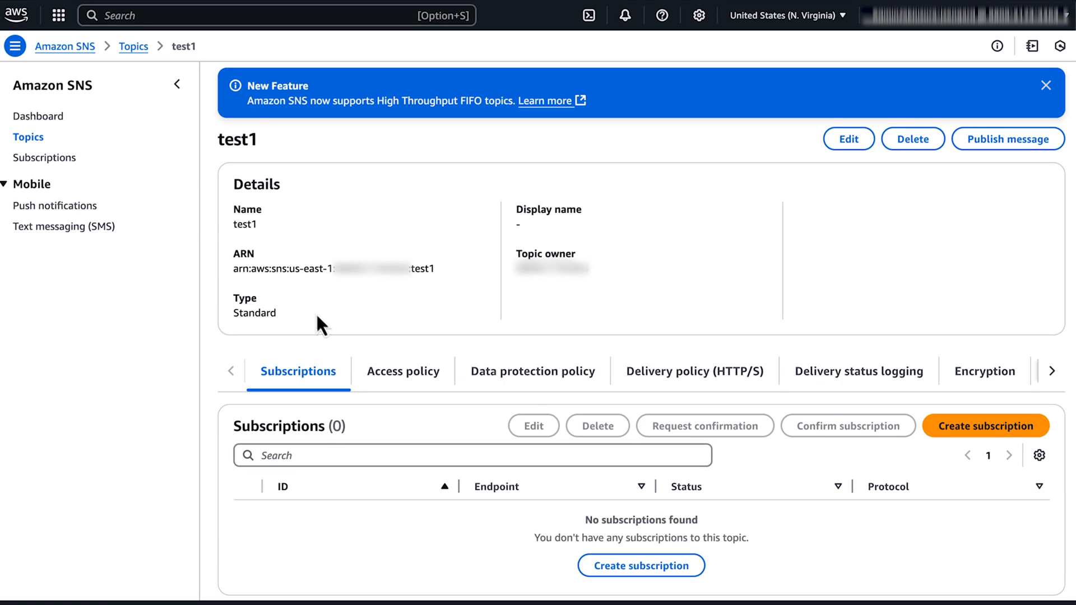
pyautogui.moveTo(329, 553)
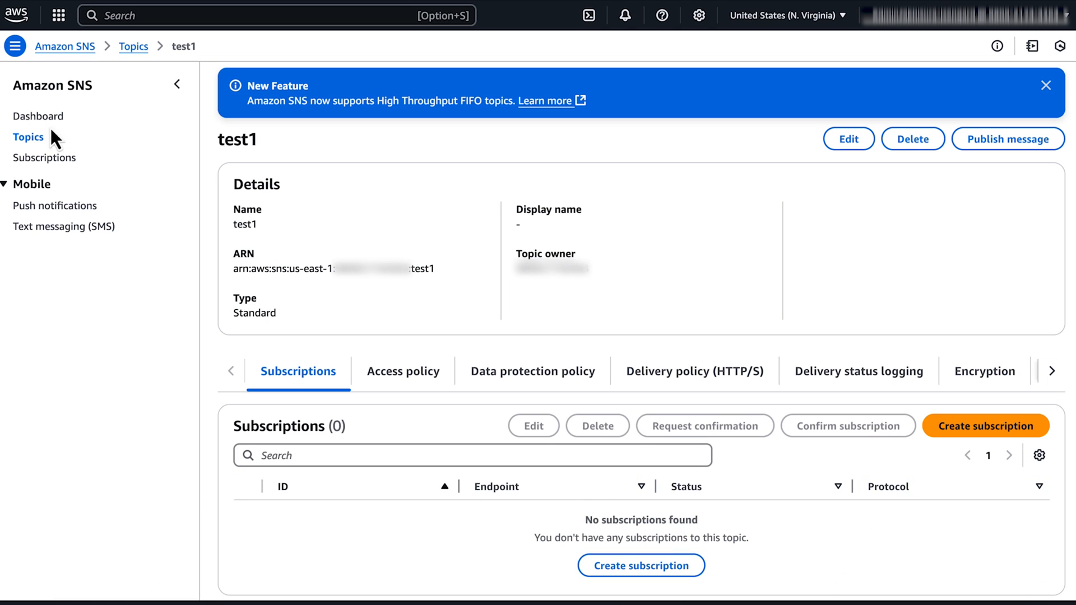
pyautogui.click(38, 115)
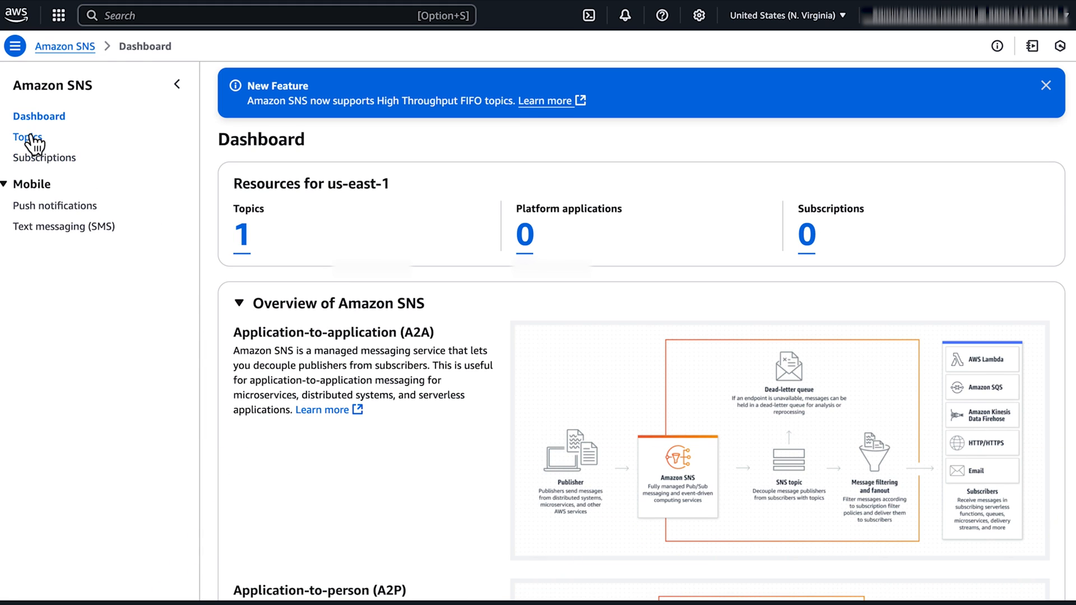
# From topic test1's details, create a subscription with Email protocol and the filled endpoint.
pyautogui.click(28, 137)
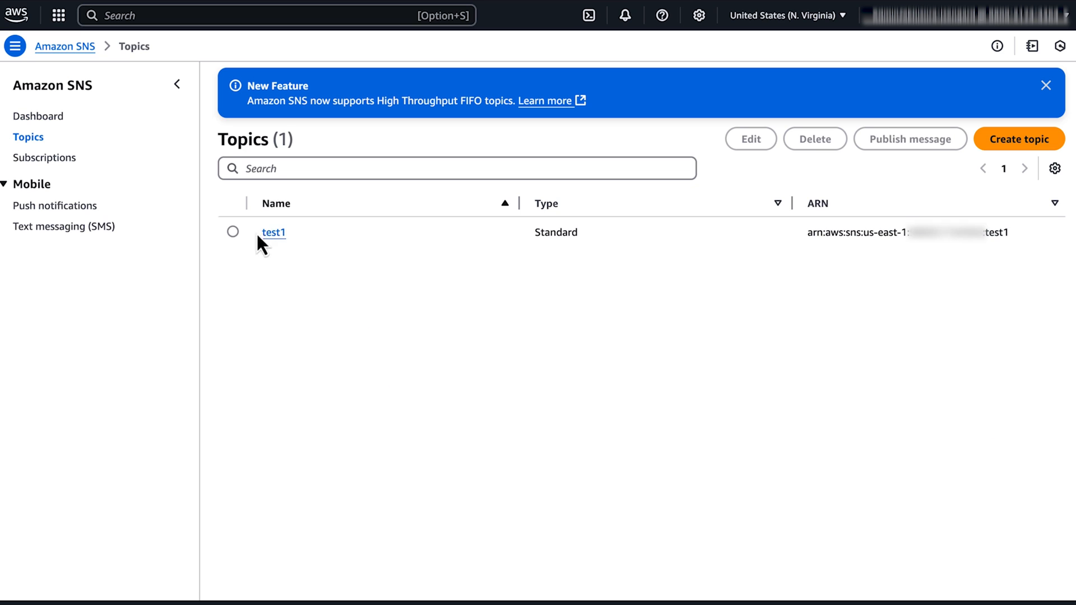
pyautogui.click(272, 233)
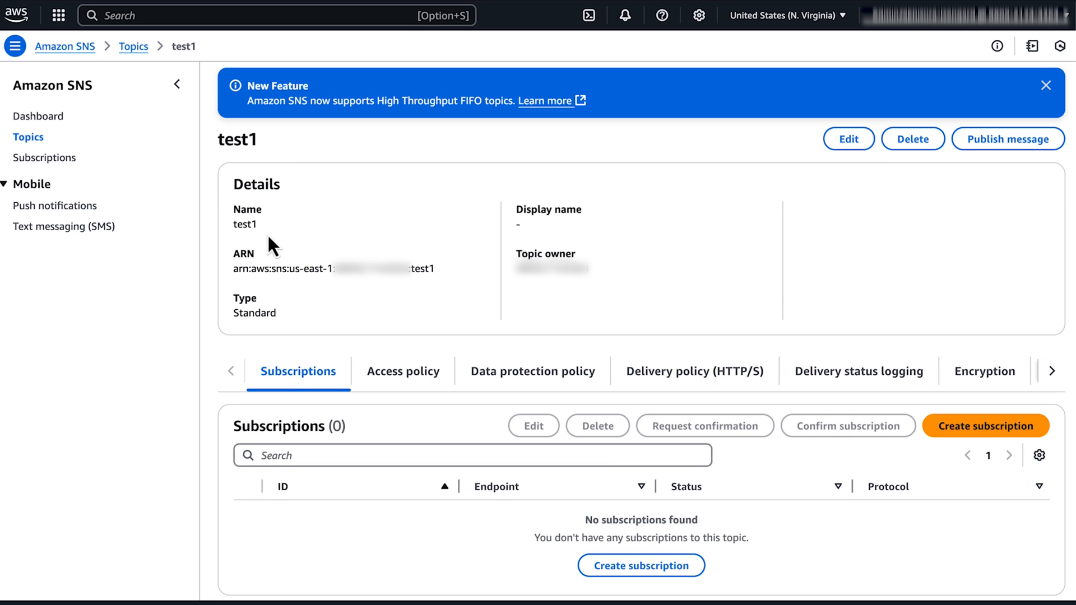
pyautogui.moveTo(994, 523)
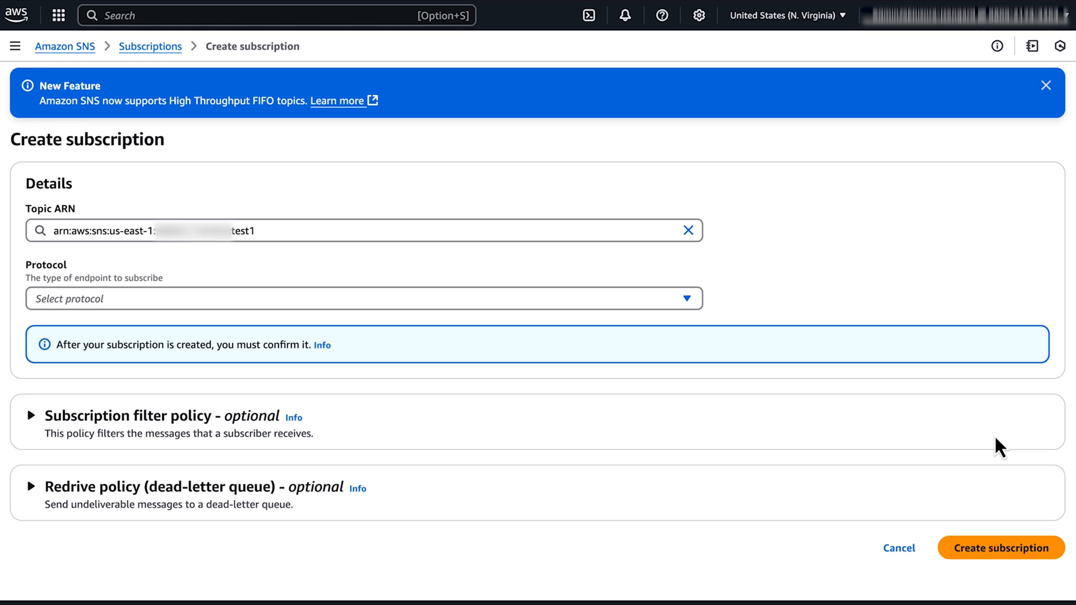
pyautogui.moveTo(800, 308)
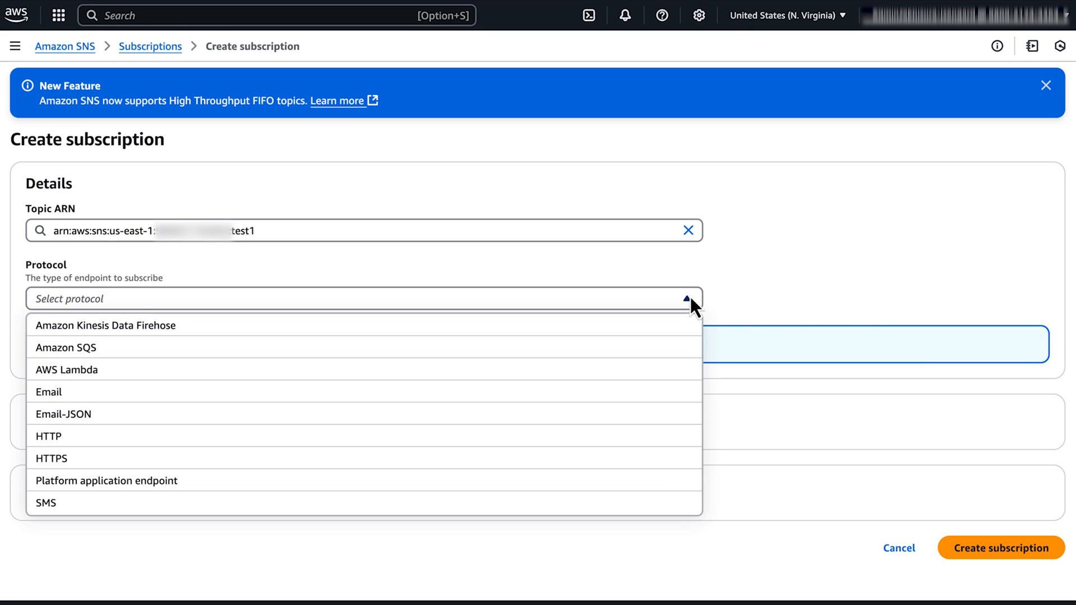
pyautogui.click(40, 393)
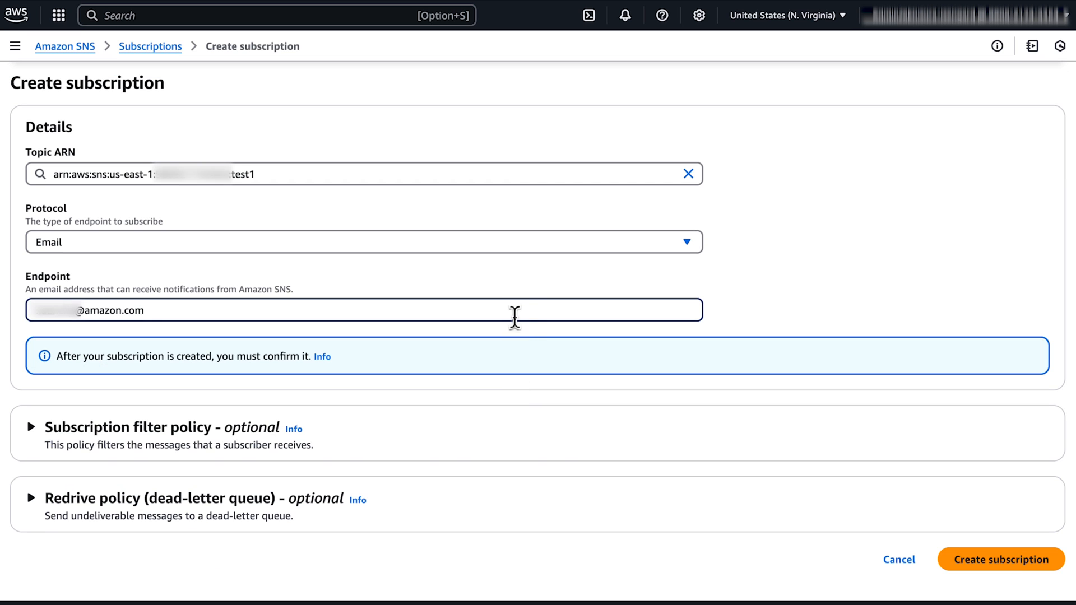
pyautogui.click(1001, 560)
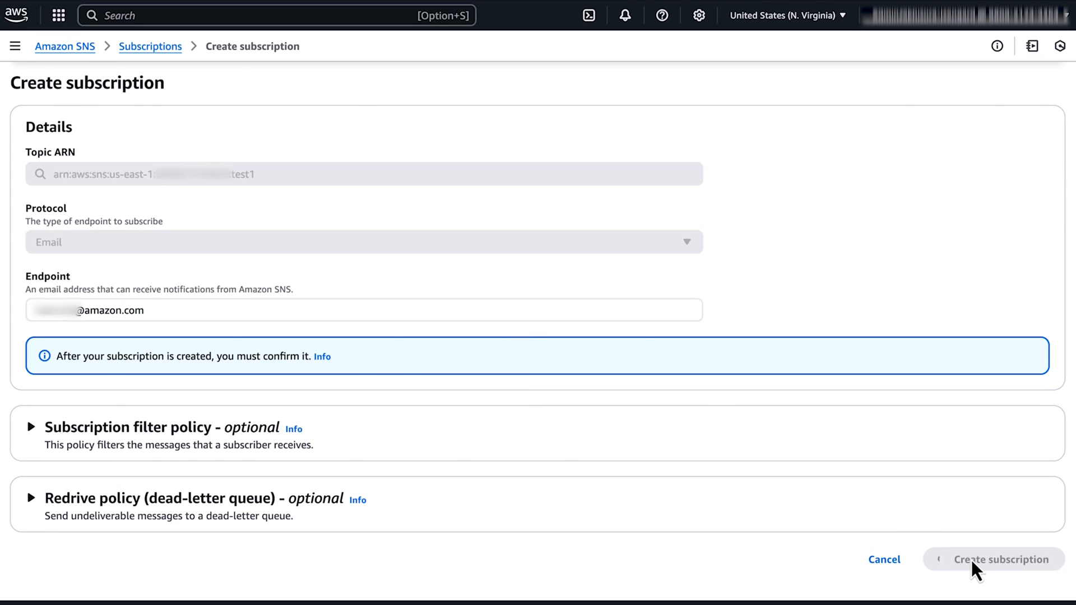
pyautogui.click(993, 574)
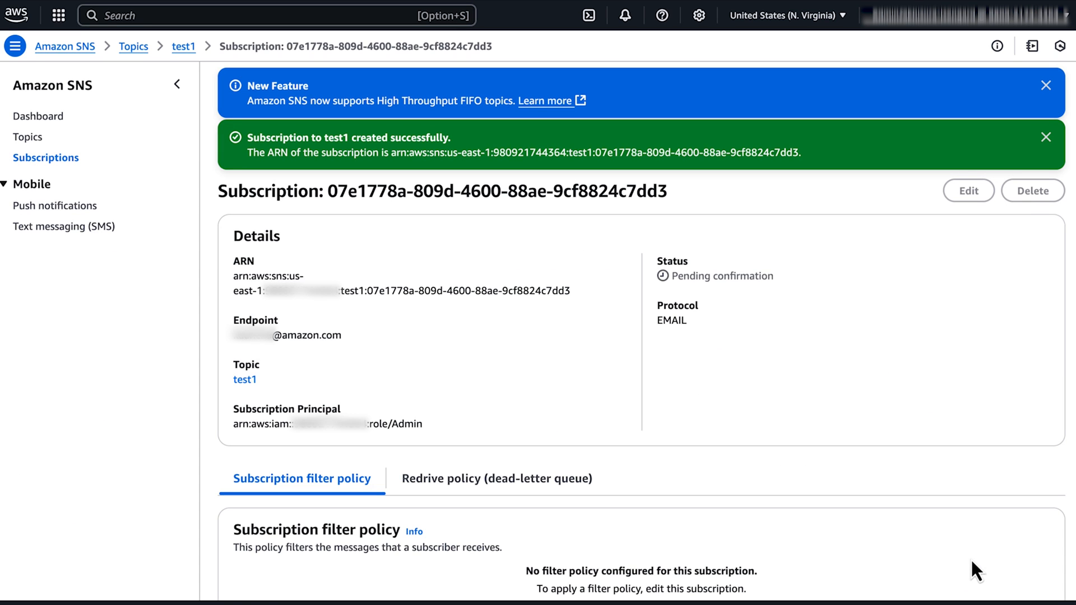
pyautogui.moveTo(786, 282)
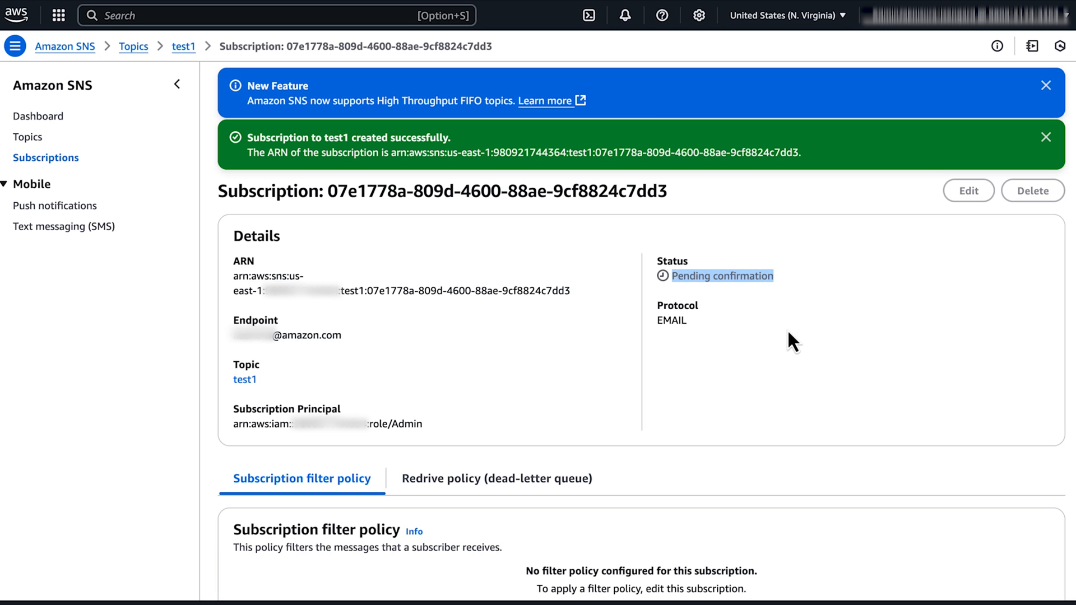
# Dismiss the success banner and return to the Subscriptions list showing the pending test1 subscription.
pyautogui.click(1044, 135)
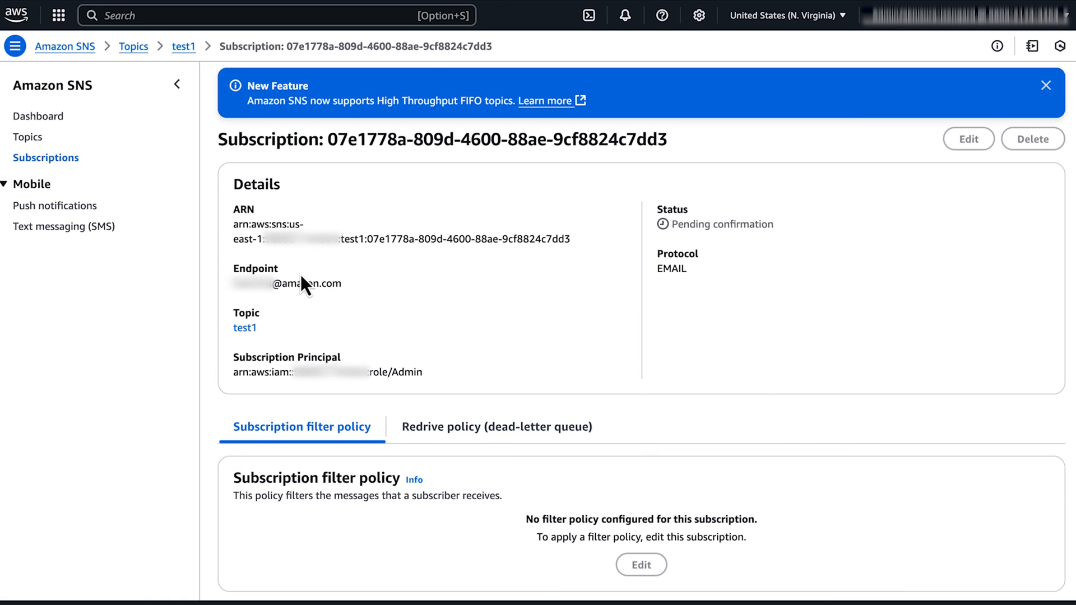
pyautogui.click(46, 157)
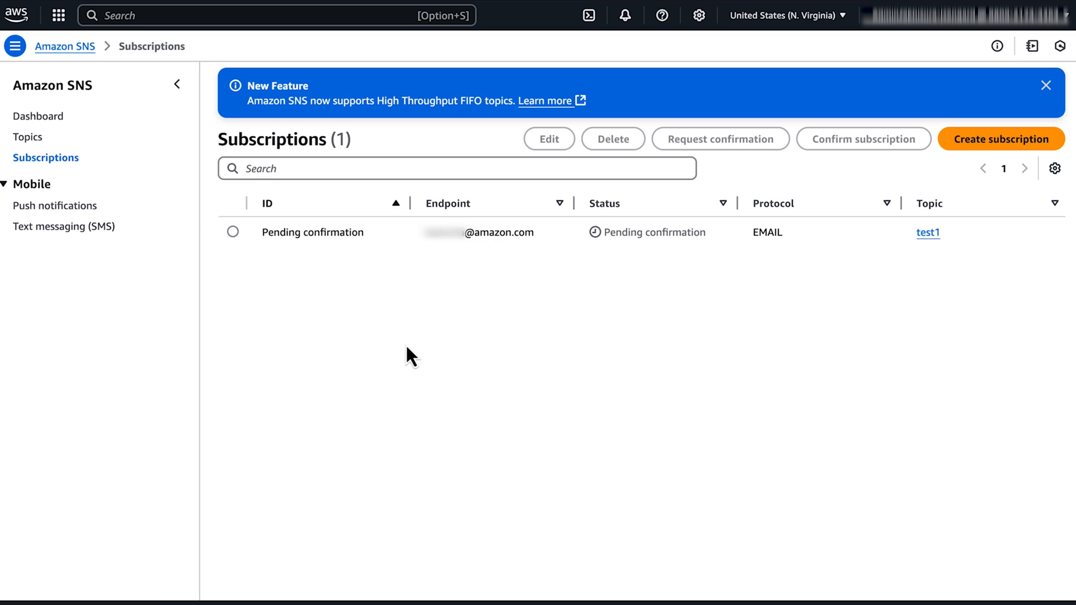
pyautogui.moveTo(280, 255)
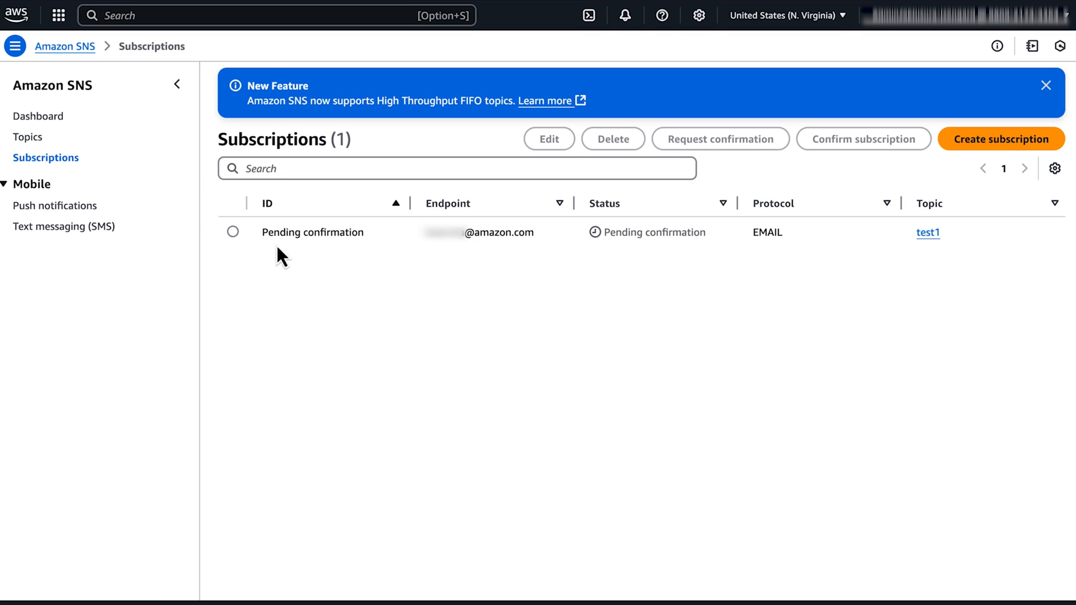
# Confirm the pending test1 email subscription using its confirmation token, then dismiss the banner.
pyautogui.click(233, 232)
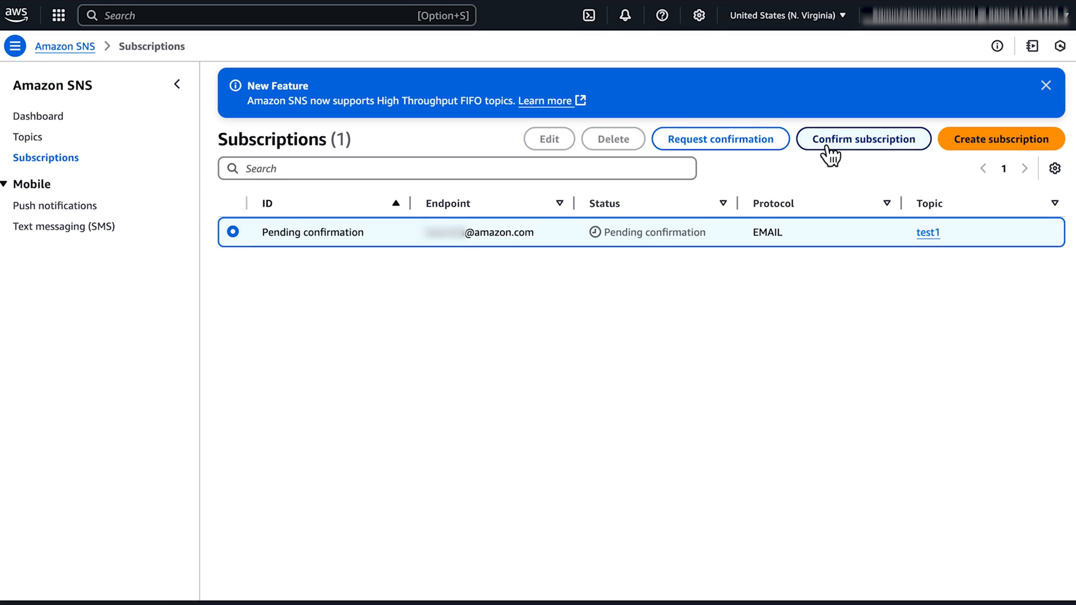
pyautogui.click(863, 139)
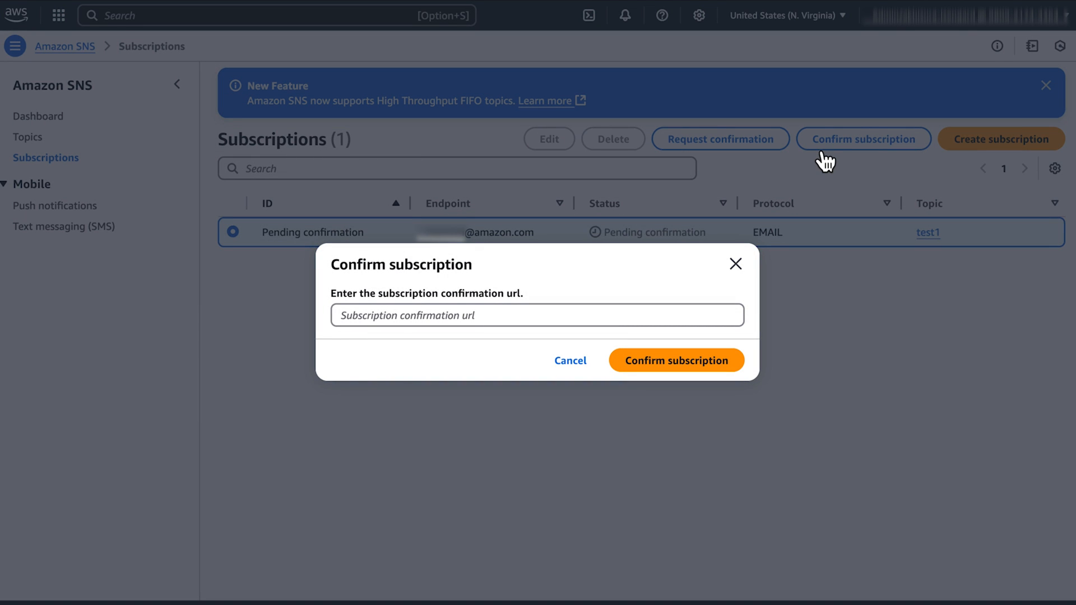
pyautogui.moveTo(577, 307)
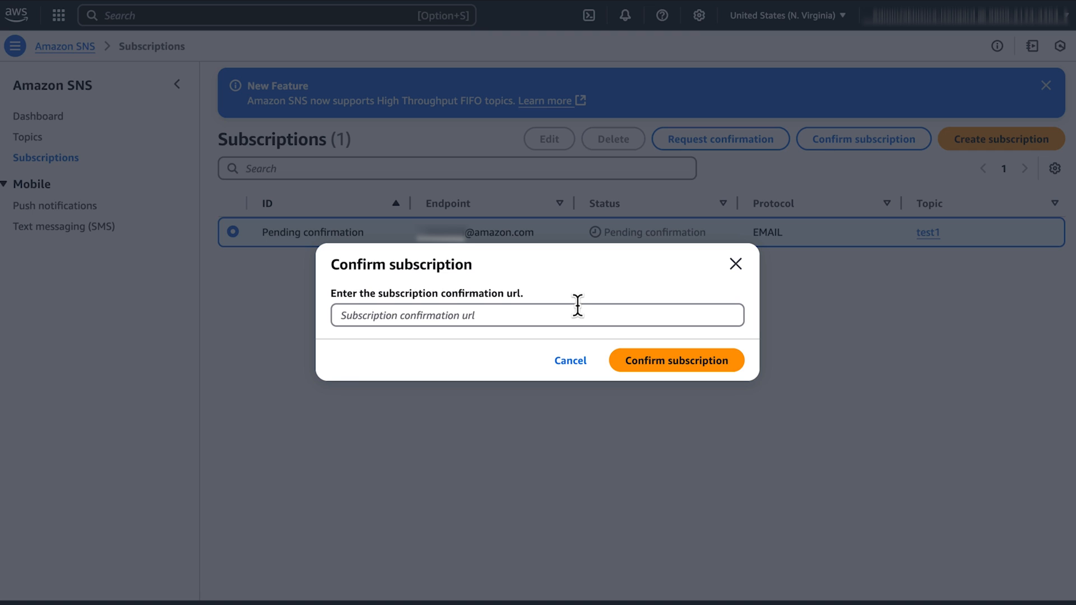
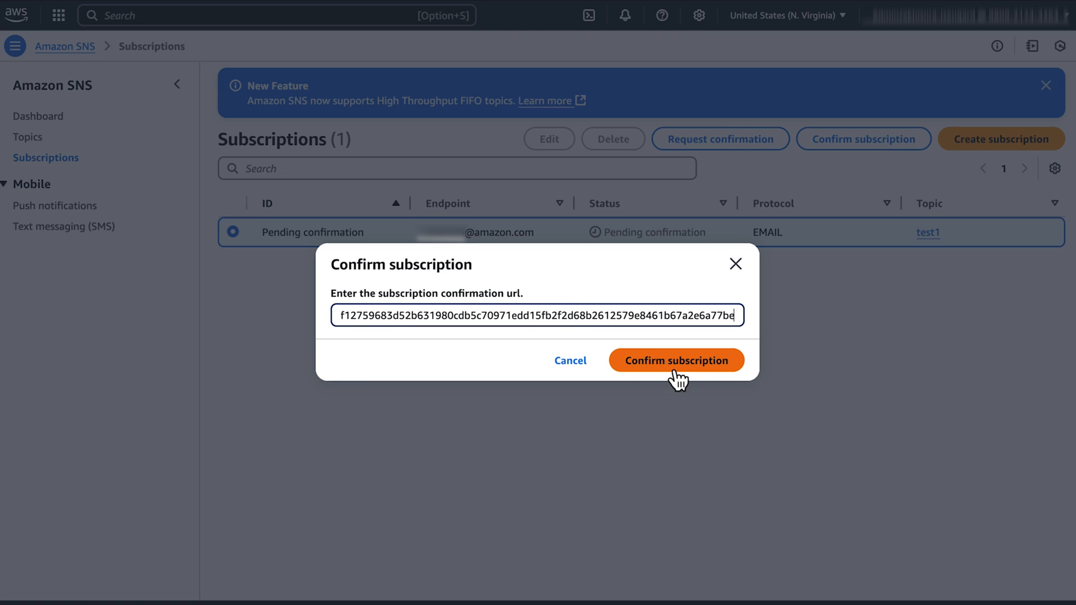
pyautogui.click(677, 361)
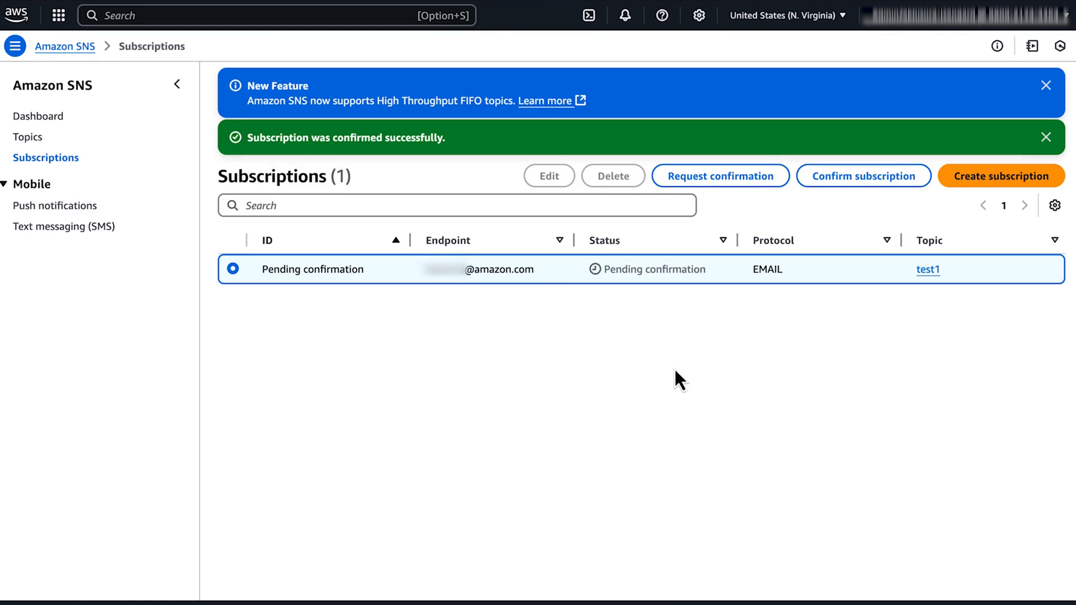
pyautogui.click(1045, 136)
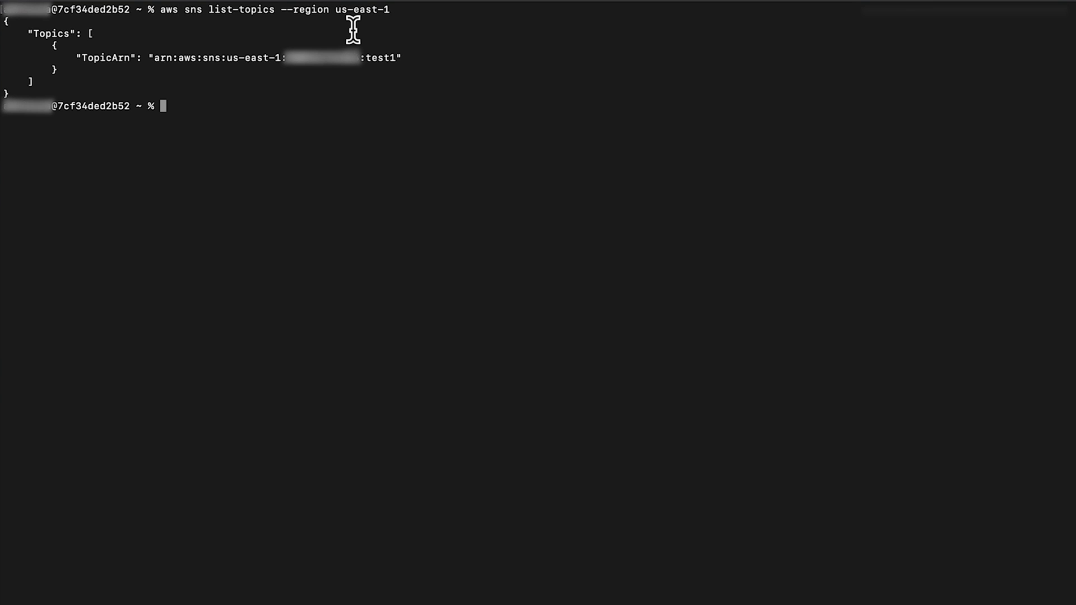
pyautogui.moveTo(352, 28)
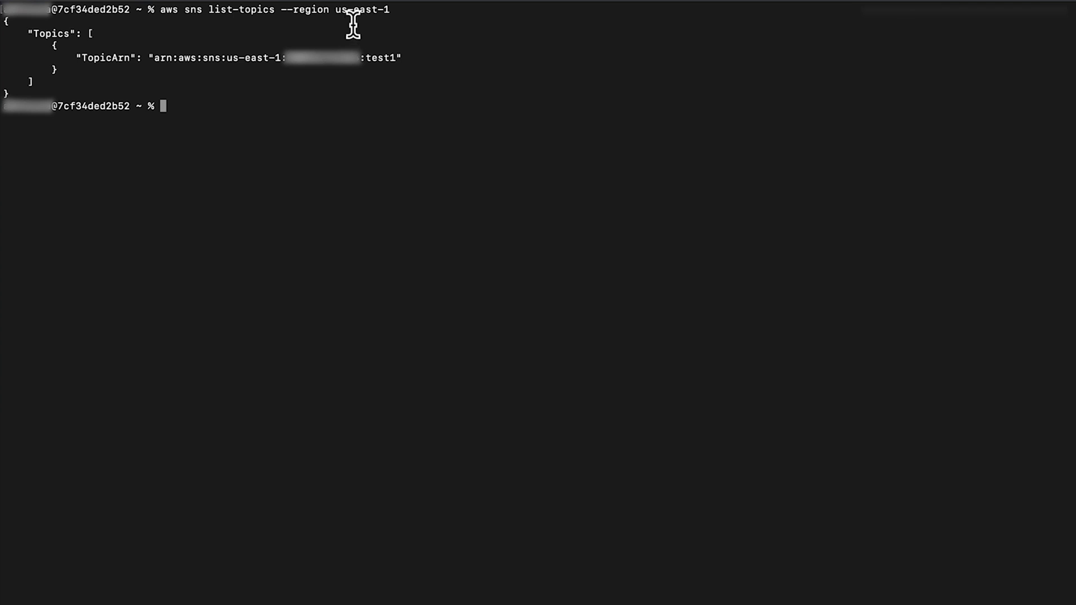
# Copy the test1 TopicArn from list-topics output and run aws sns subscribe with protocol email.
pyautogui.moveTo(153, 57); pyautogui.dragTo(356, 57)
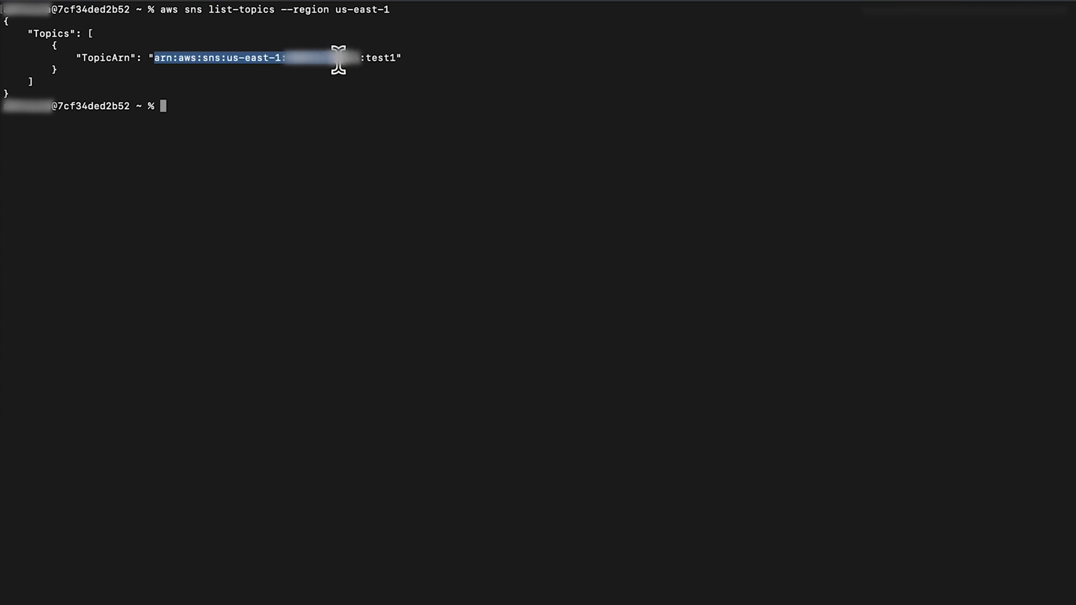
pyautogui.moveTo(336, 57); pyautogui.dragTo(397, 57)
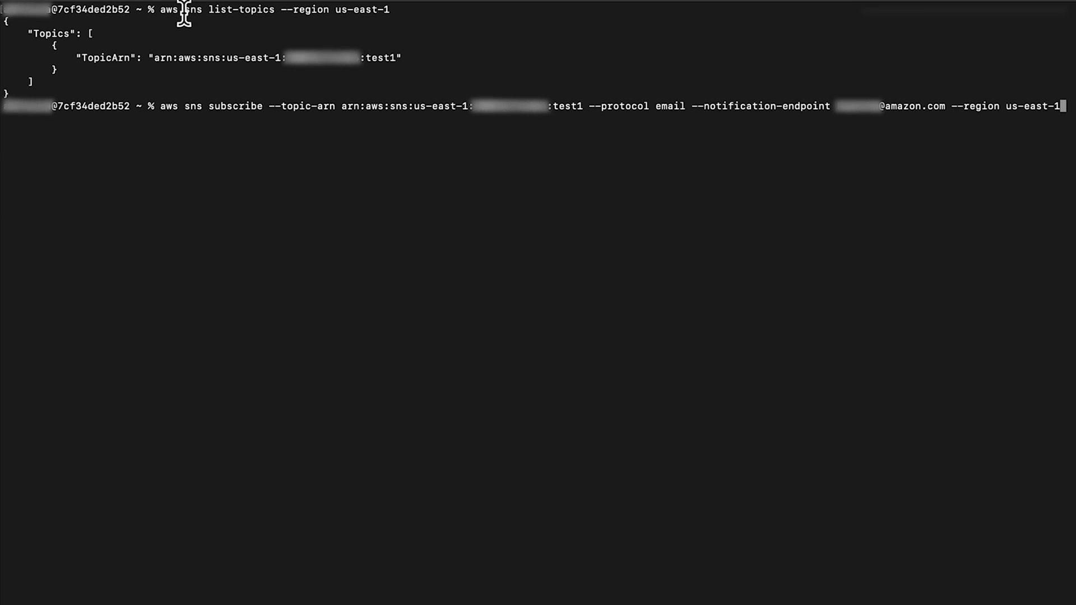
pyautogui.press('Enter')
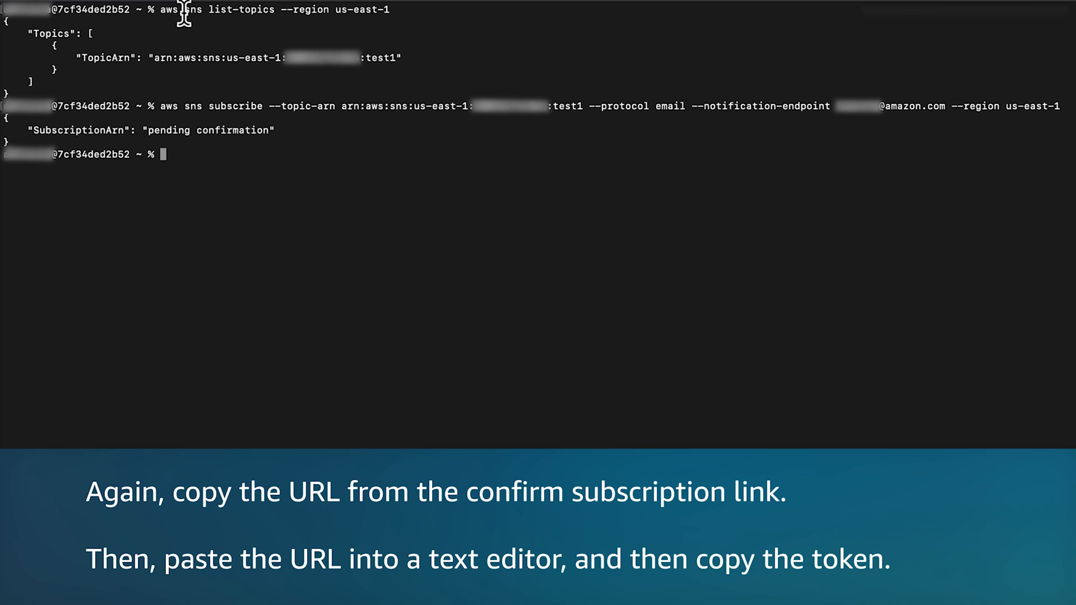
pyautogui.moveTo(563, 298)
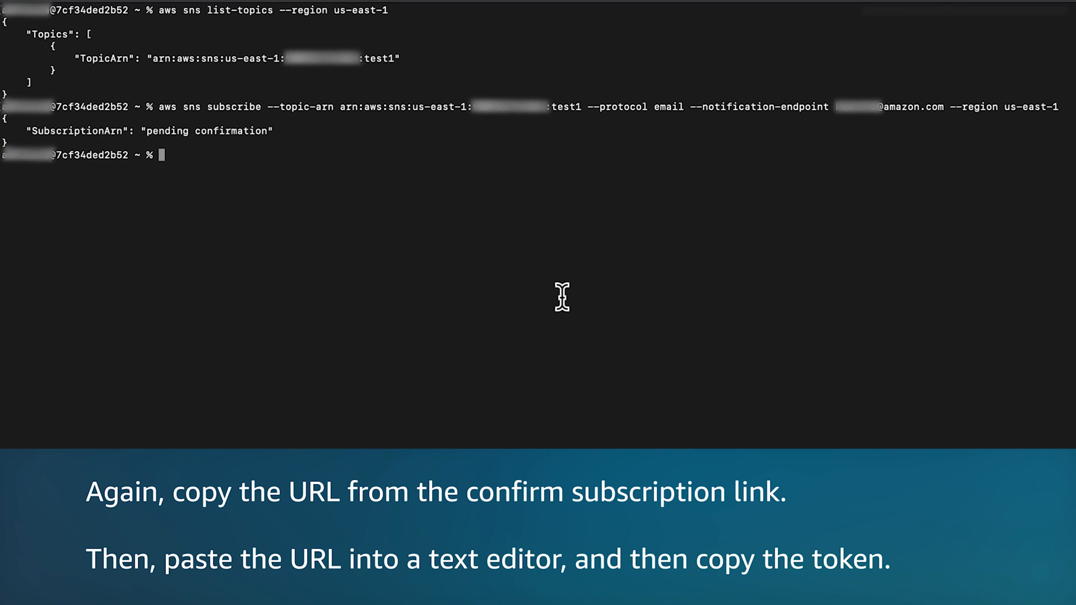